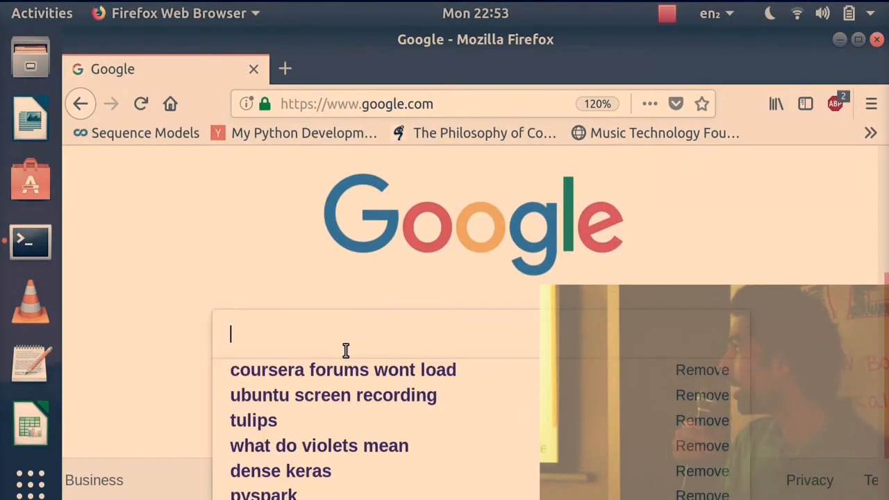
Step: Search Google for 'miniconda download', reach the installer page, then refocus the terminal
type("miniconda down")
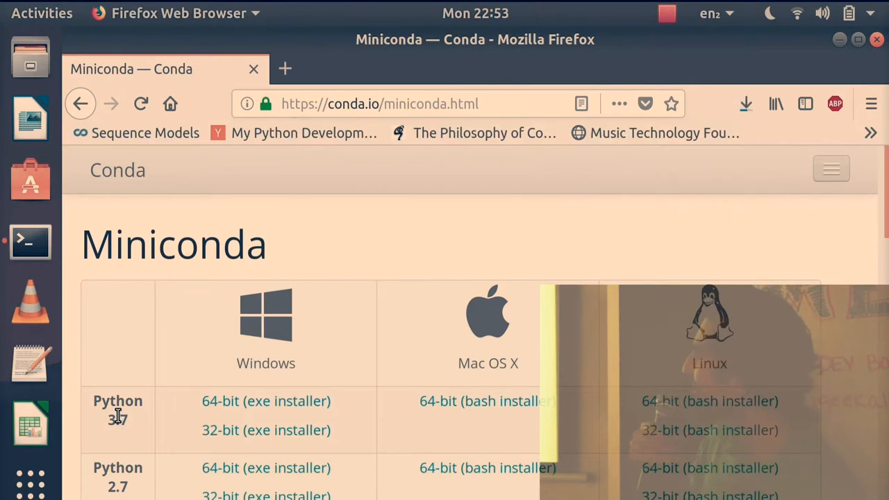
left_click(745, 103)
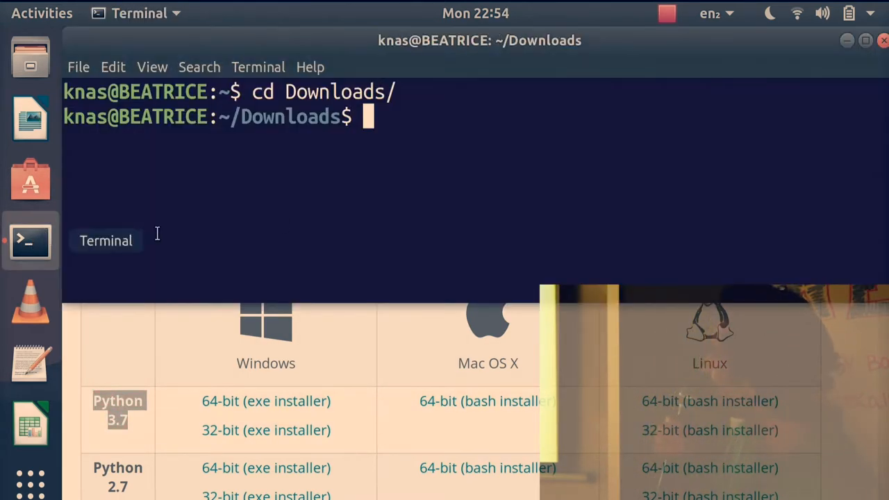
Step: Run the Miniconda installer with bash, accept the license, then move into ~/miniconda3
type("bash Min")
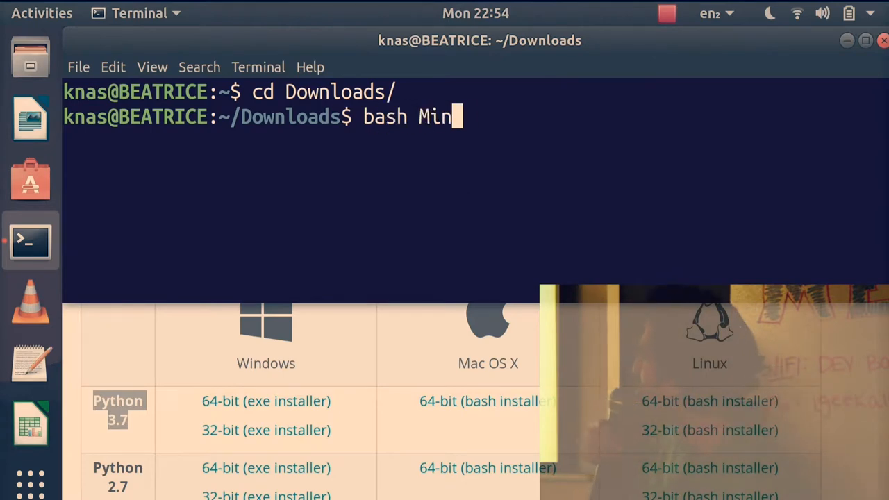
key("Return")
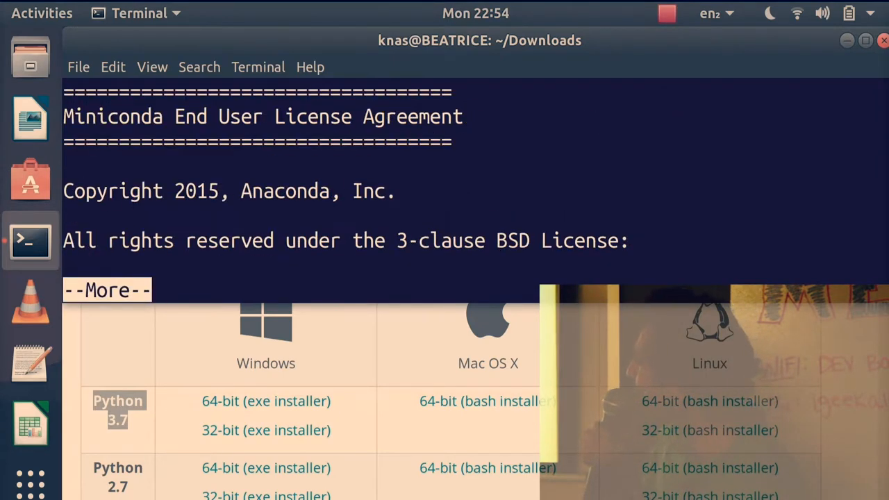
key("Return")
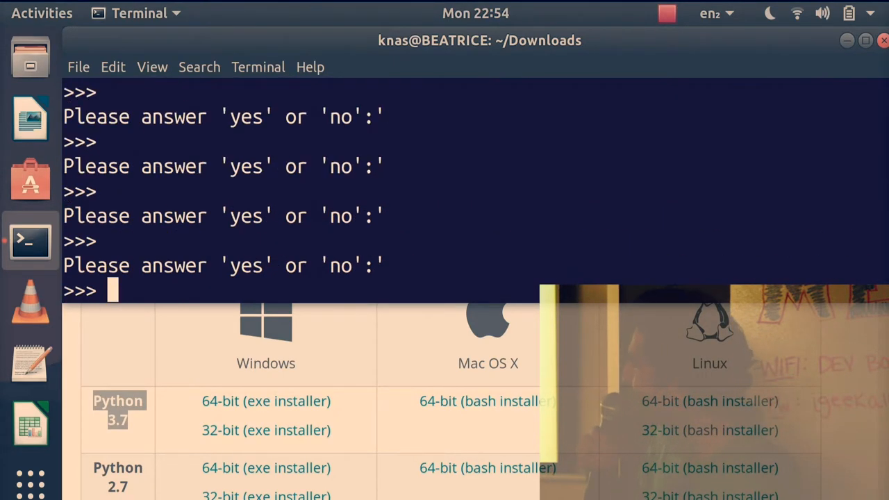
key("Return")
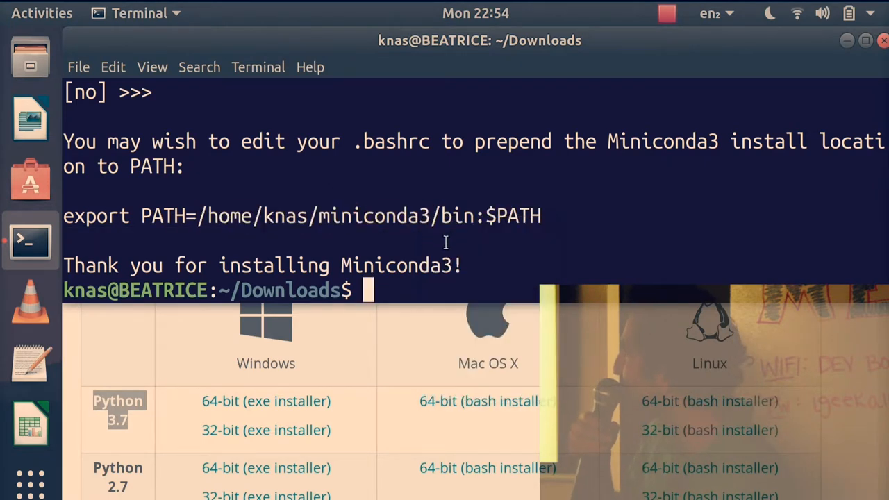
type("cd /home/knas/miniconda3/")
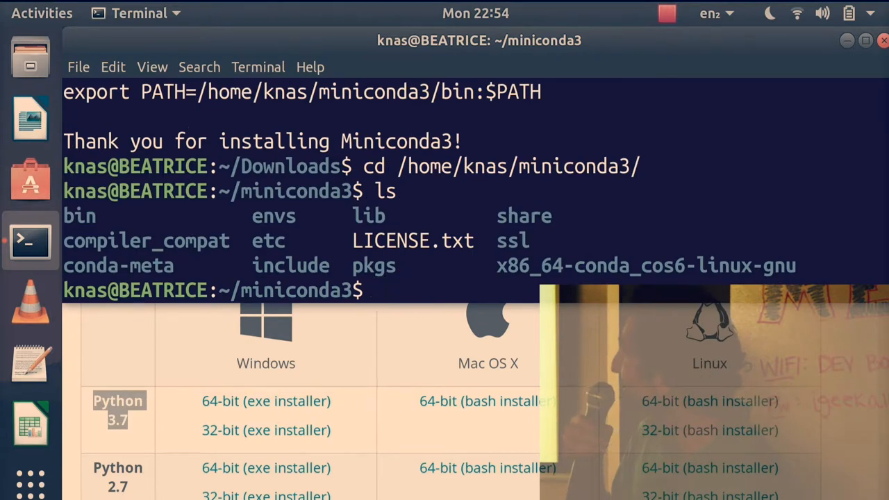
Step: Activate the environment with source bin/activate and run conda install tensorflow
type("source bin/acti")
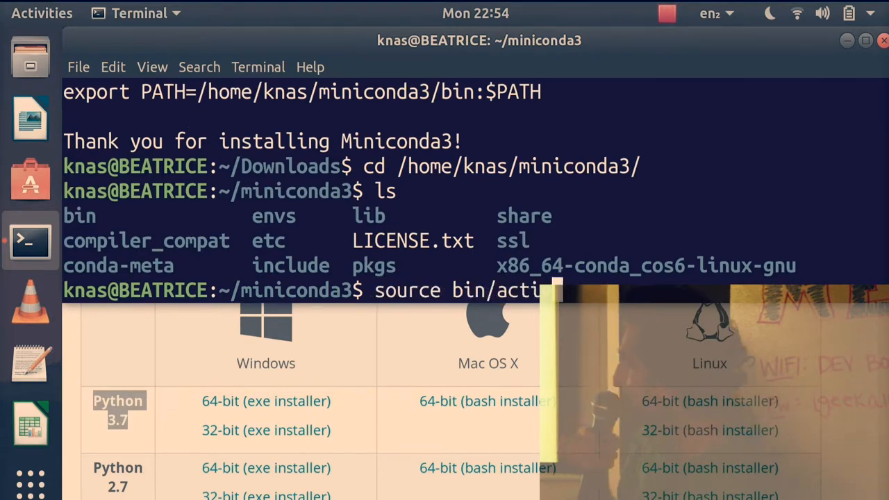
key("Return")
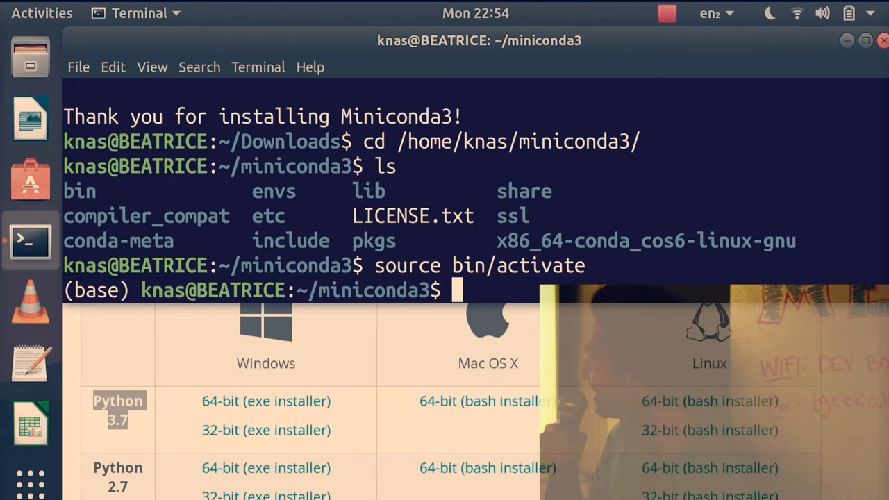
type("conda install ten")
type("python")
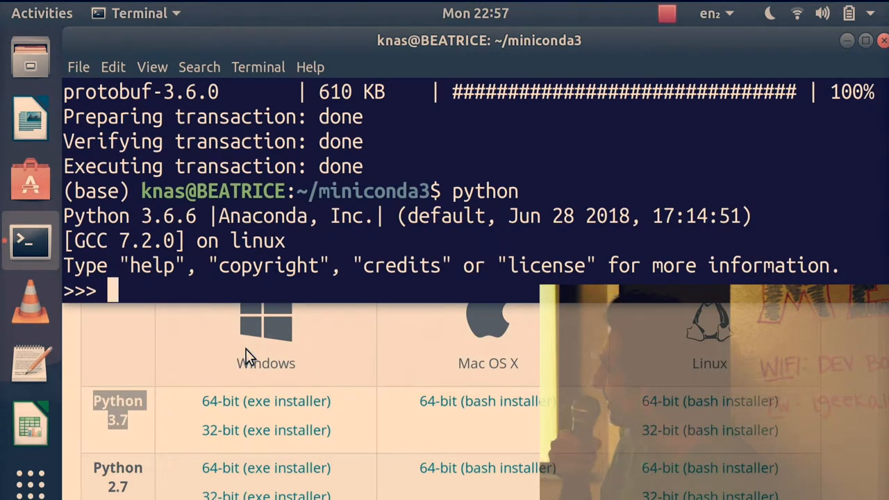
Step: Run 'import tensorflow' at the Python prompt and confirm it loads cleanly
type("import tens")
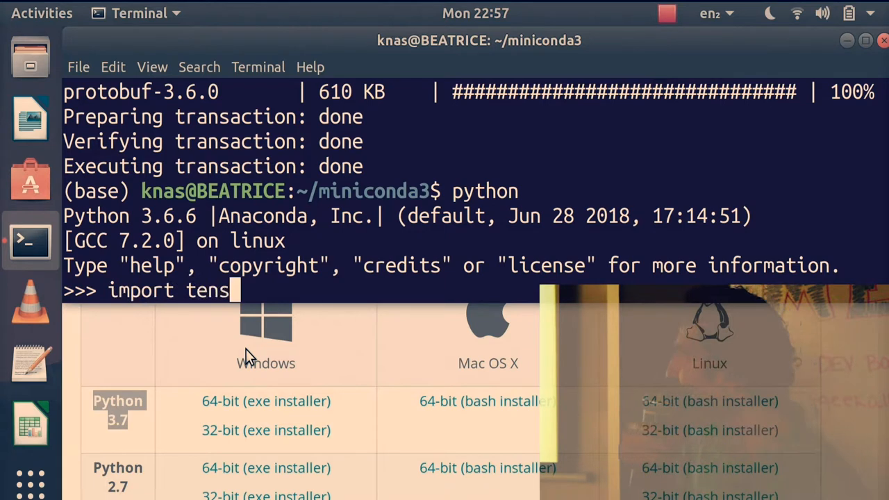
key("Return")
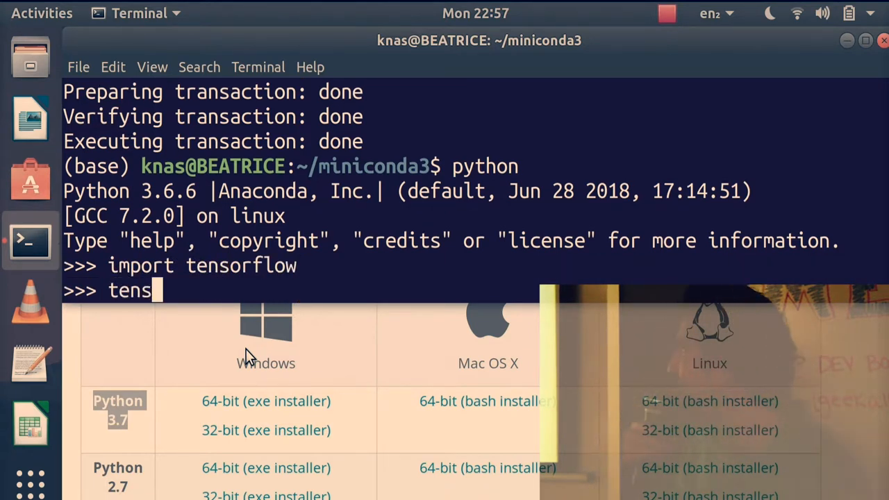
key("Return")
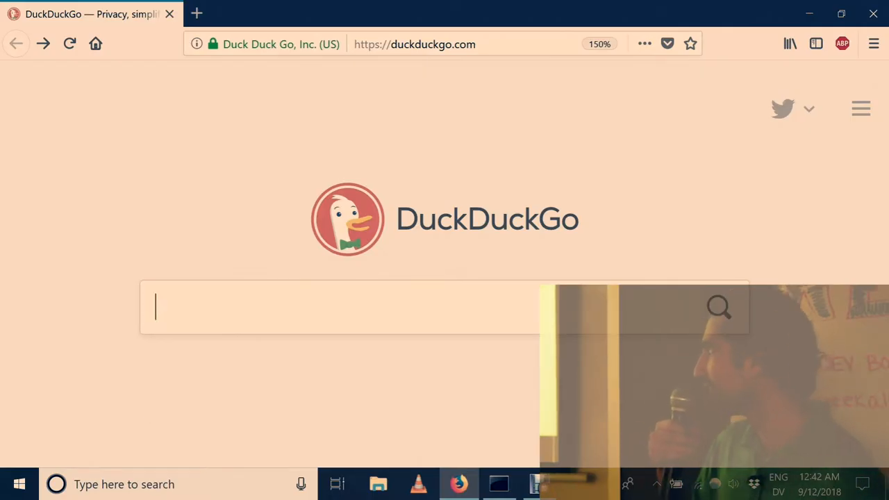
Step: Search DuckDuckGo for 'install anaconda' and reach the Anaconda Downloads section
type("insta")
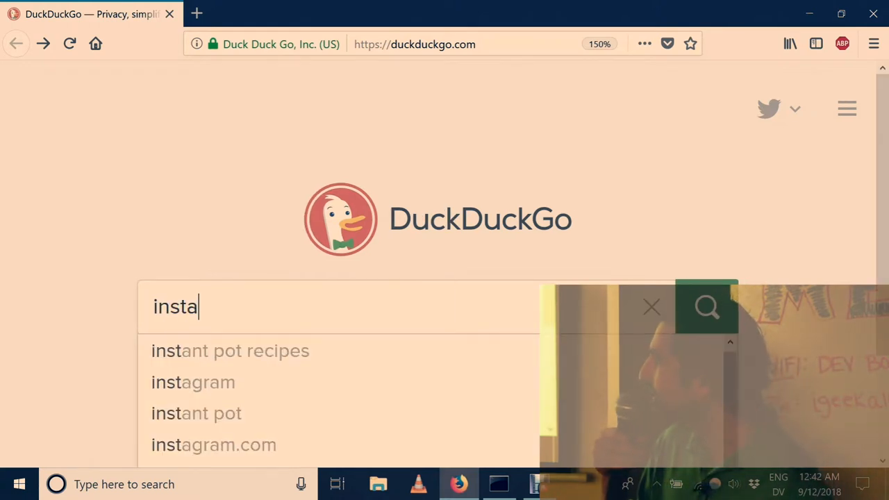
key("Return")
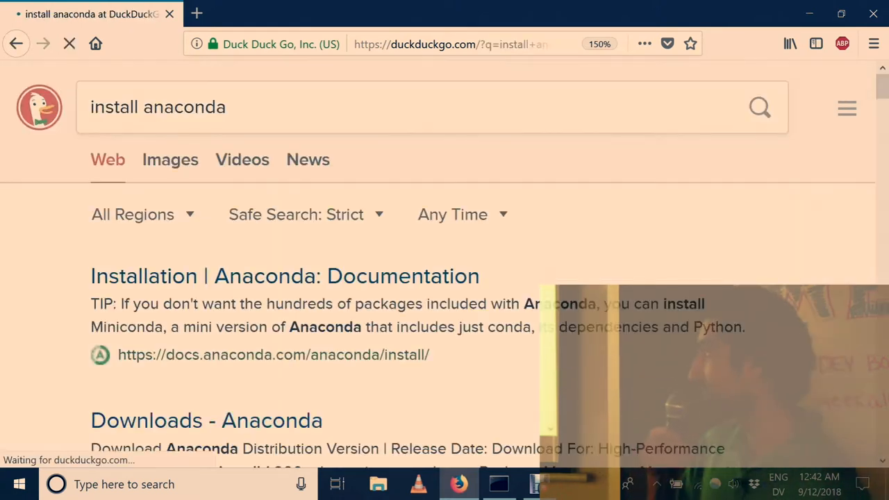
left_click(206, 420)
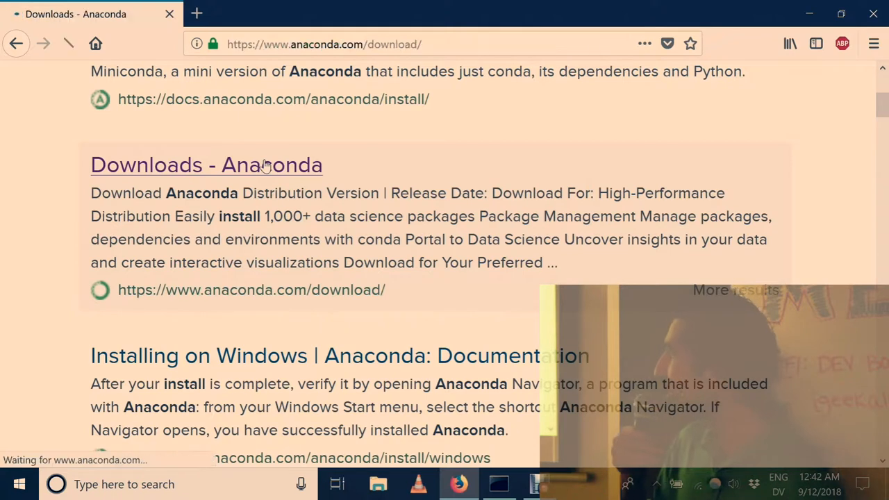
left_click(205, 164)
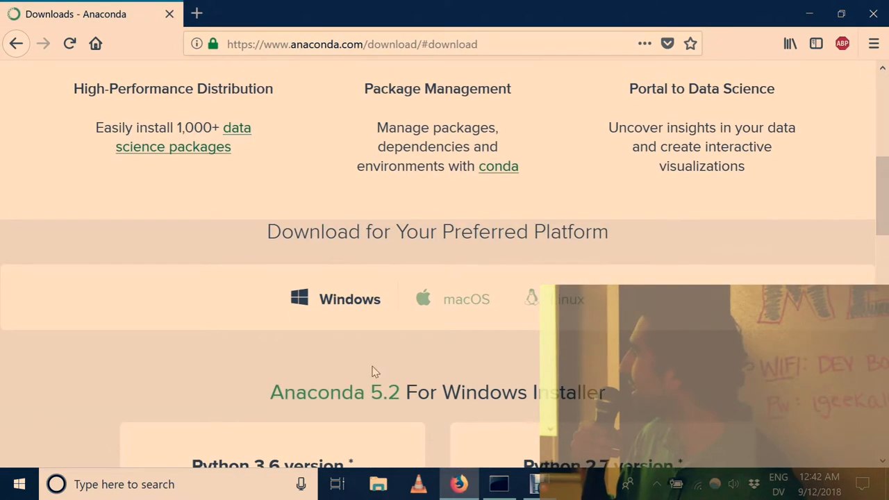
Step: Download the Python 3.6 Anaconda installer for Windows
scroll("down", 3)
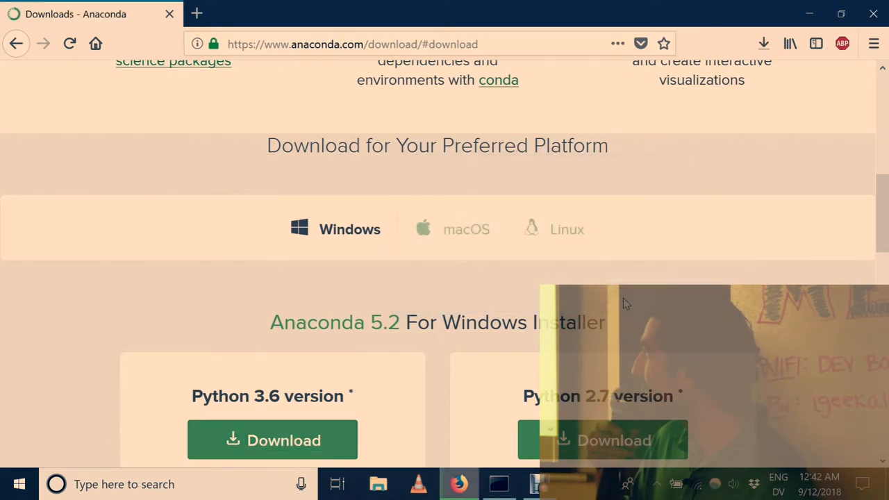
scroll("down", 3)
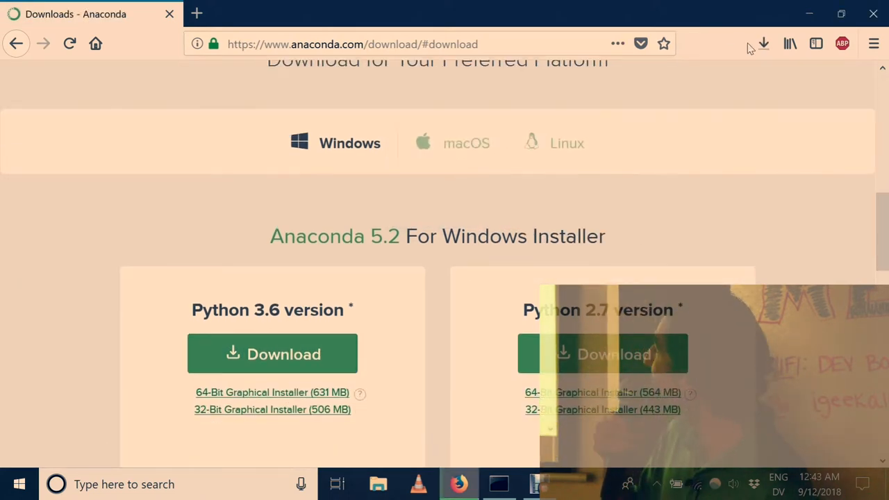
left_click(764, 43)
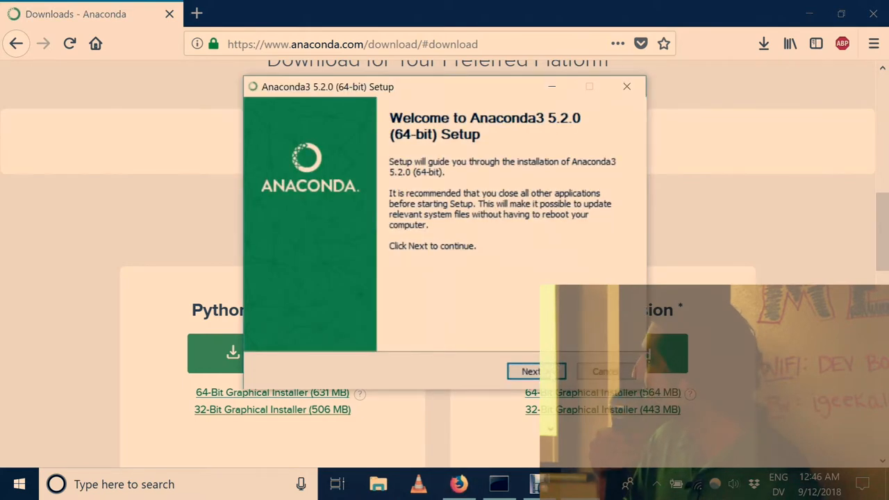
Step: Install Anaconda3 5.2.0 into the default destination folder and finish the setup wizard
left_click(531, 371)
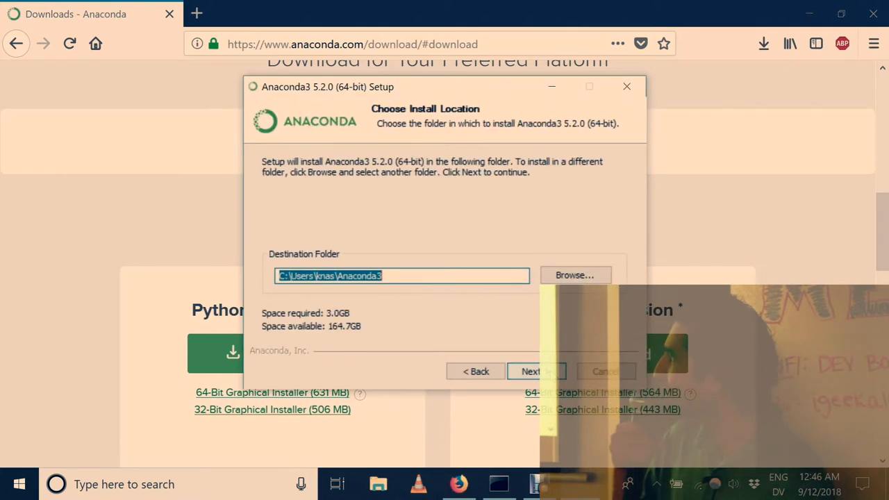
left_click(531, 371)
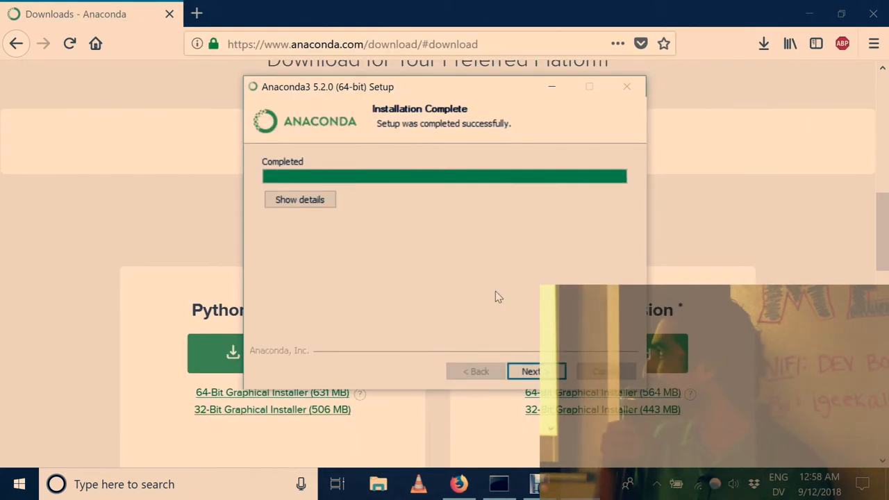
left_click(537, 371)
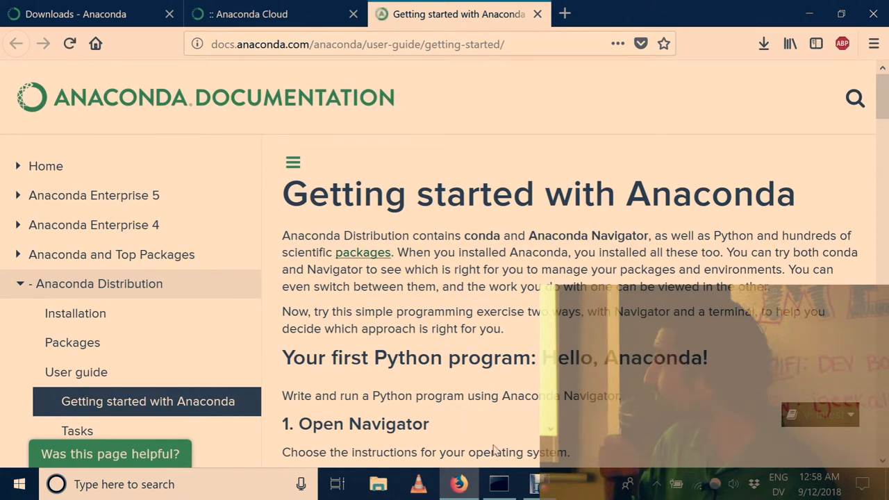
Step: Open the Getting started with Anaconda guide from the User guide menu
left_click(20, 484)
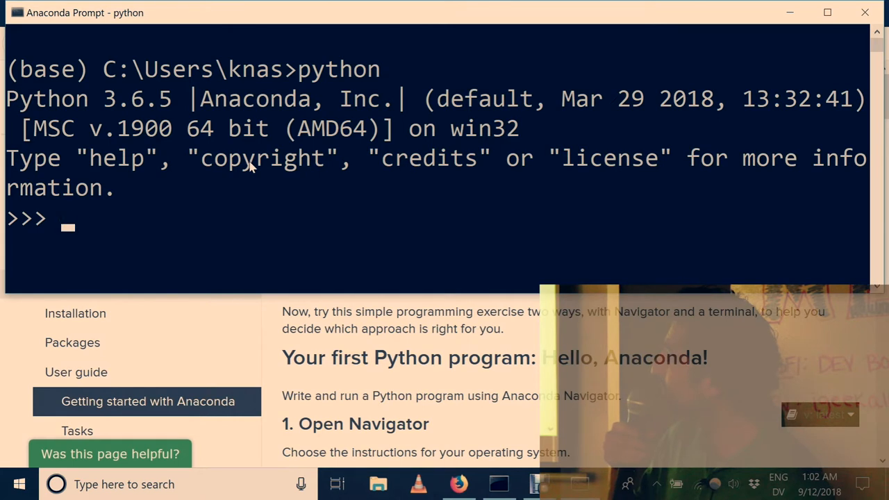
Step: Run 'import sklearn' and 'import pandas' in the Python session without errors
type("import")
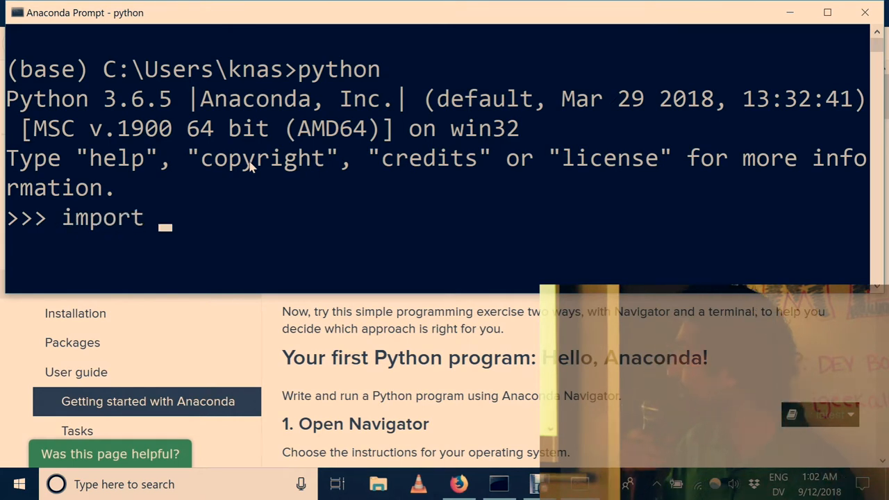
type("sklearn")
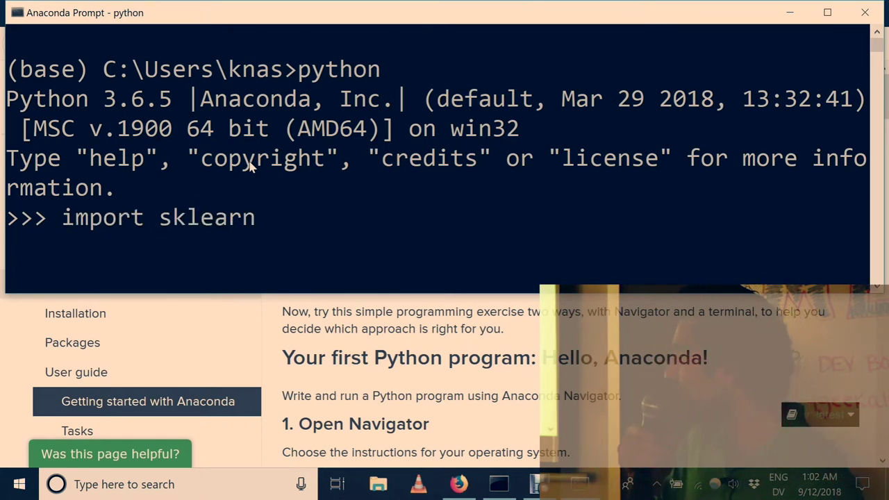
type("impor")
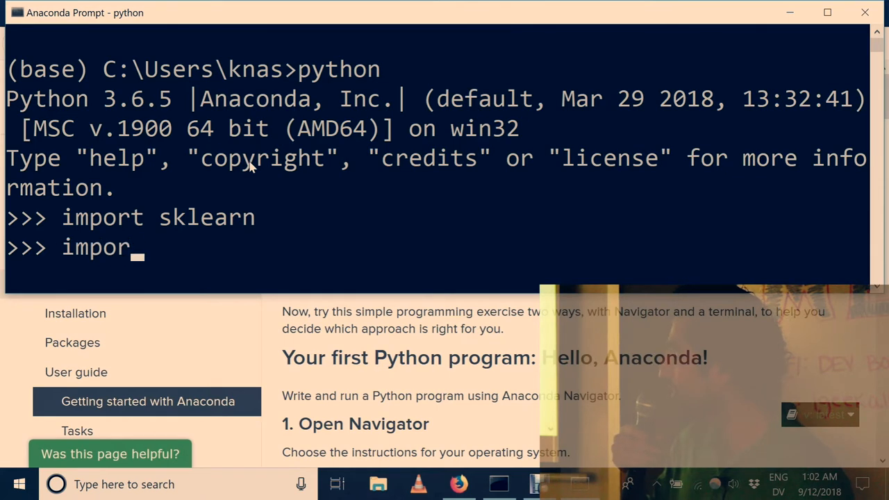
key("Return")
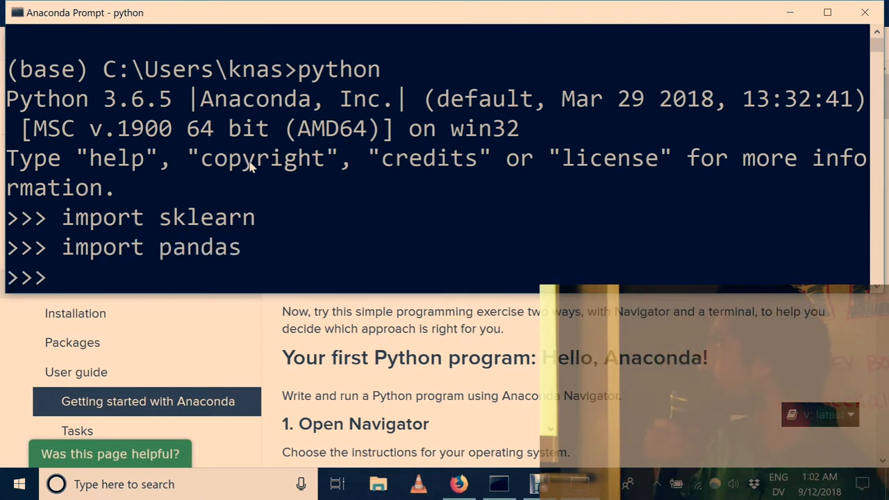